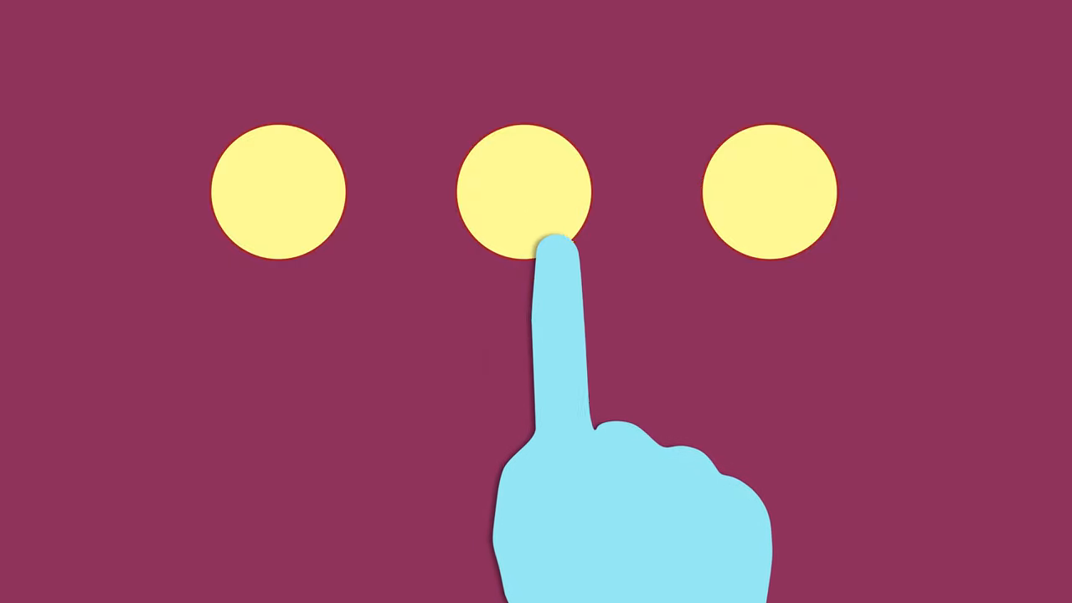
left_click(770, 193)
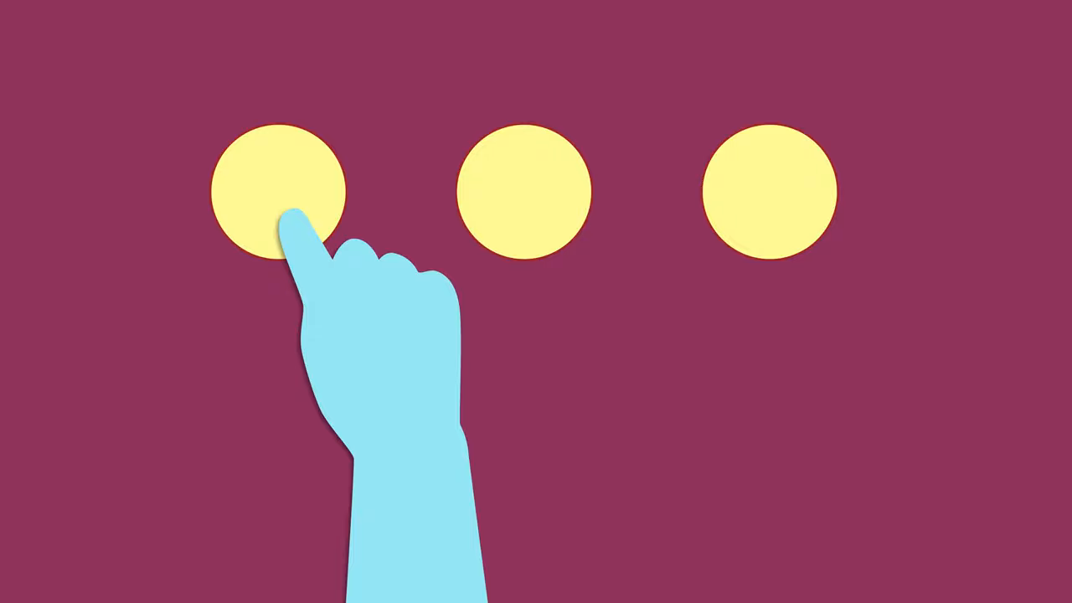
left_click(282, 193)
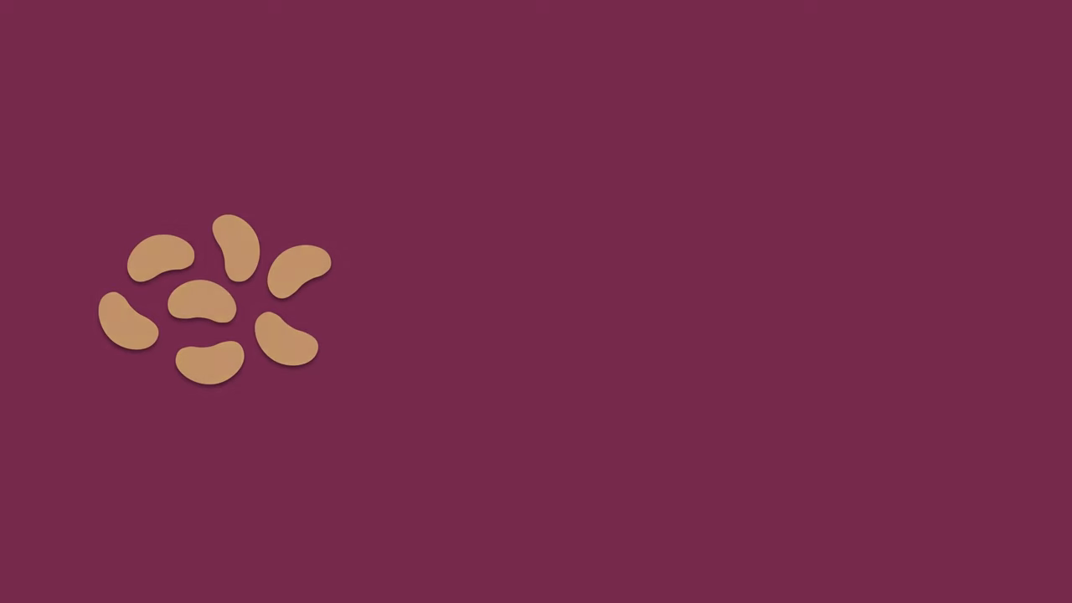